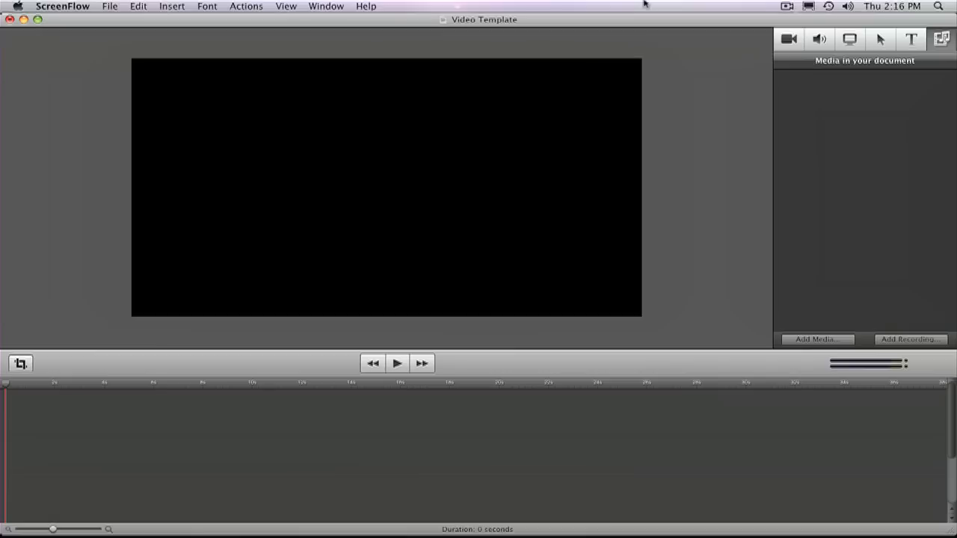
pyautogui.moveTo(116, 351)
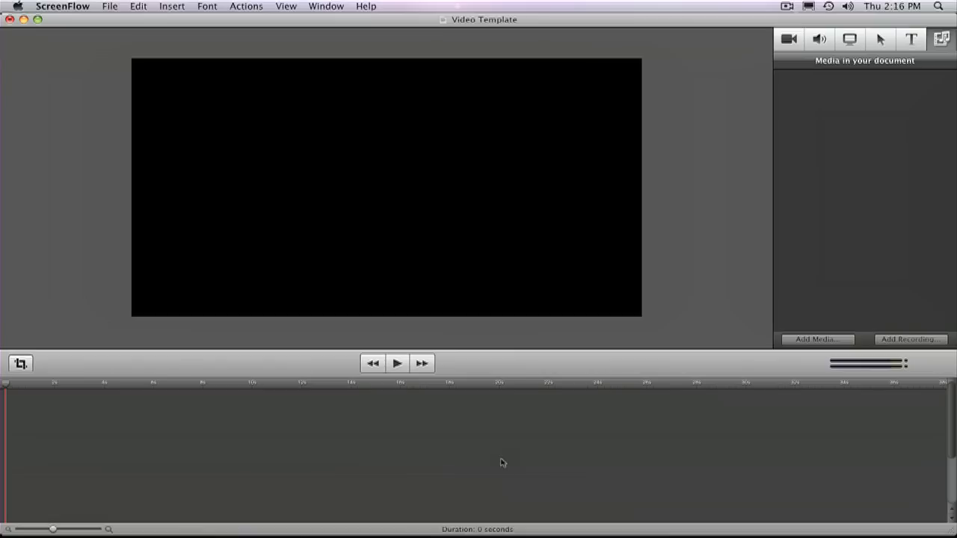
pyautogui.moveTo(84, 460)
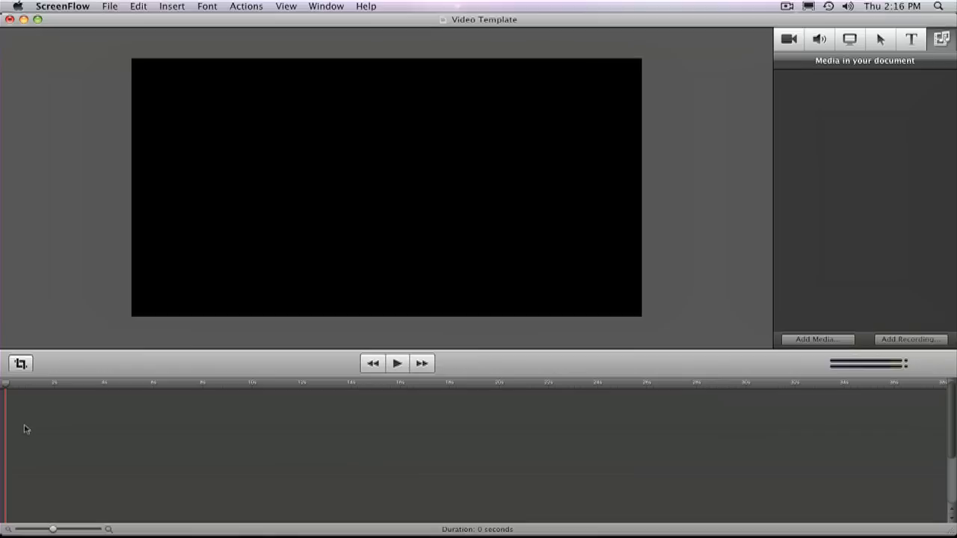
pyautogui.moveTo(80, 446)
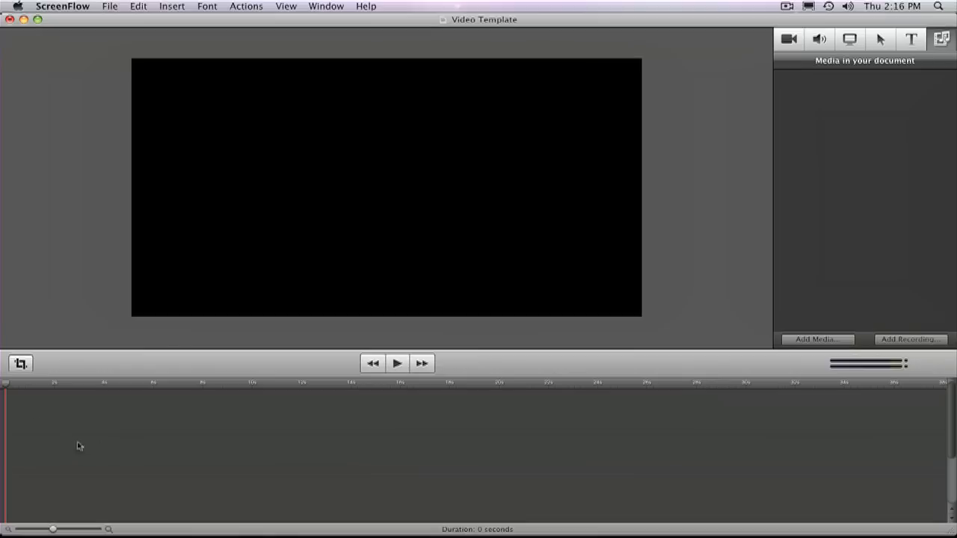
pyautogui.moveTo(576, 440)
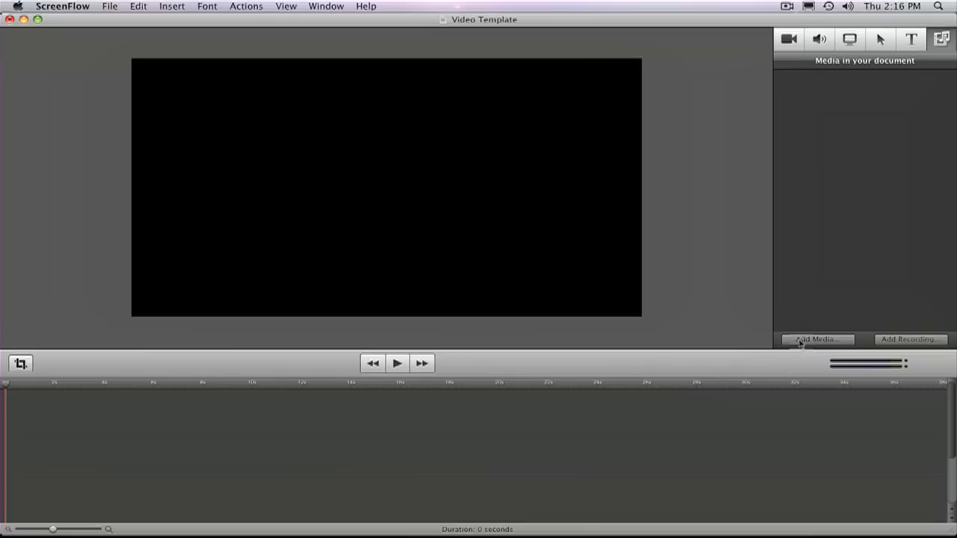
# Import T2i Video.mov and Zoom Audio.wav together into the media library via Add Media
pyautogui.click(816, 339)
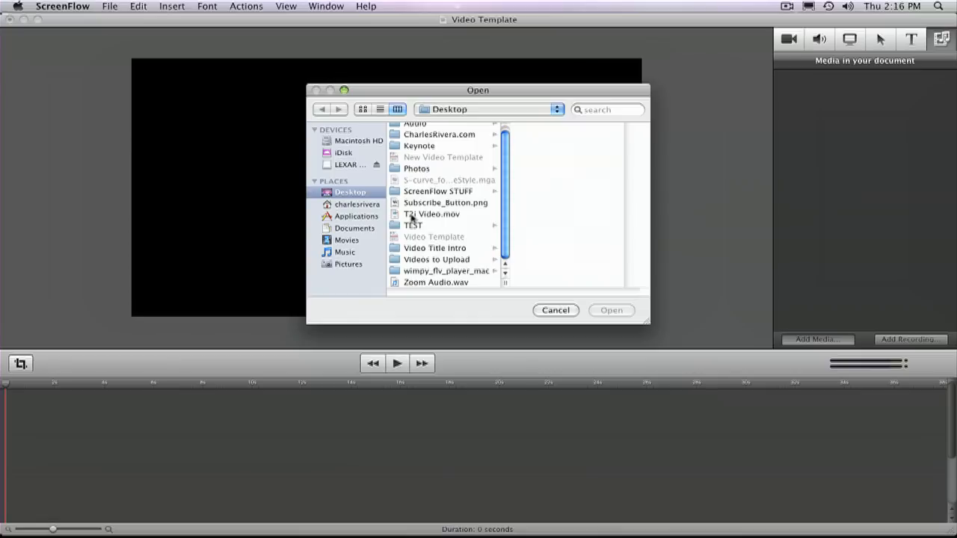
pyautogui.click(431, 214)
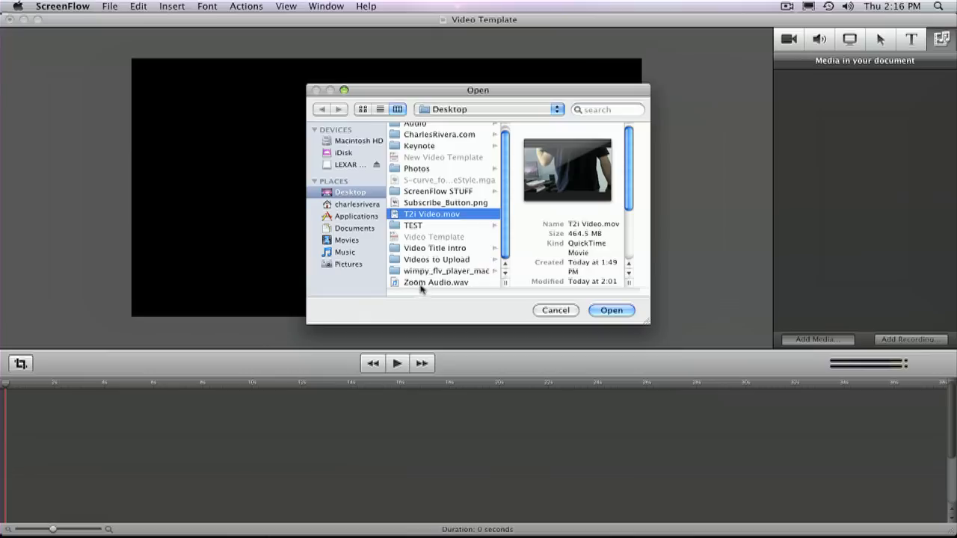
pyautogui.moveTo(415, 284)
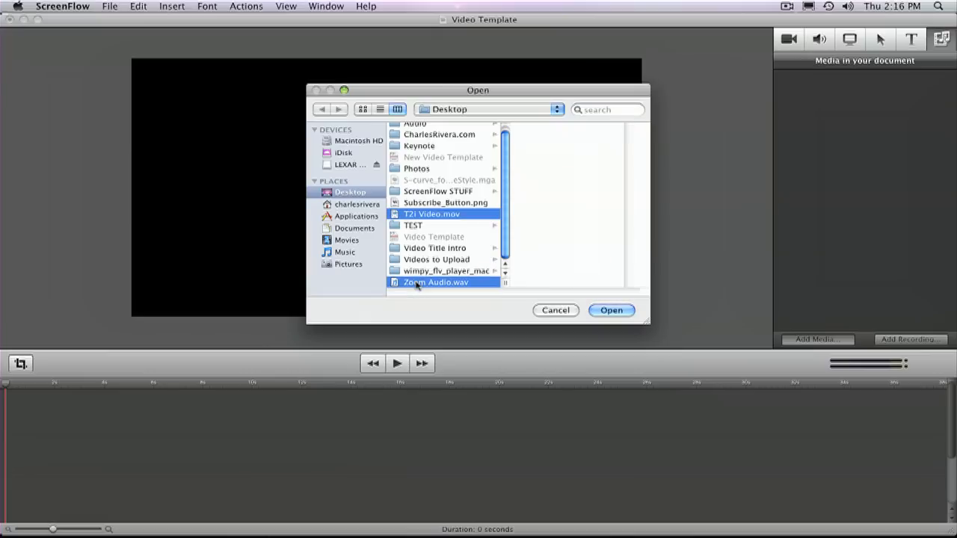
pyautogui.click(430, 214)
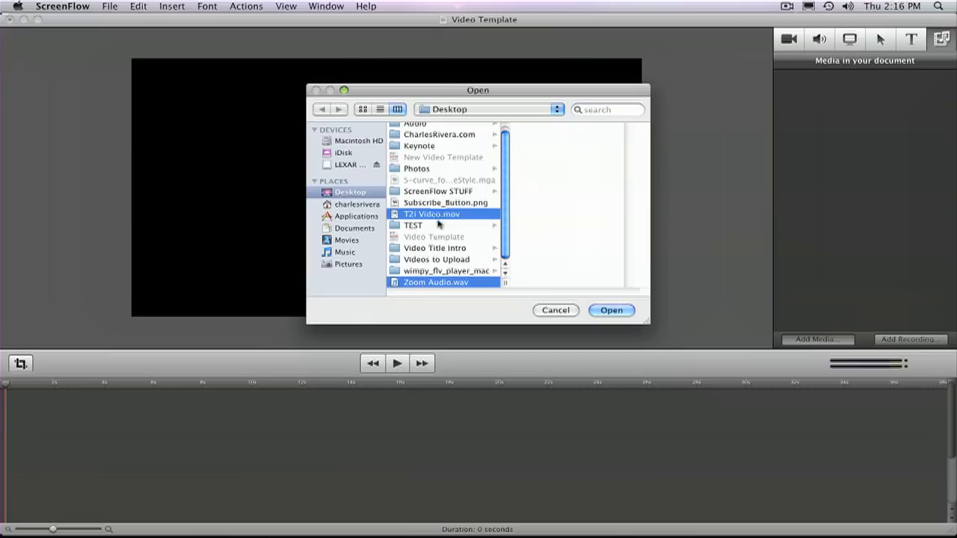
pyautogui.click(610, 310)
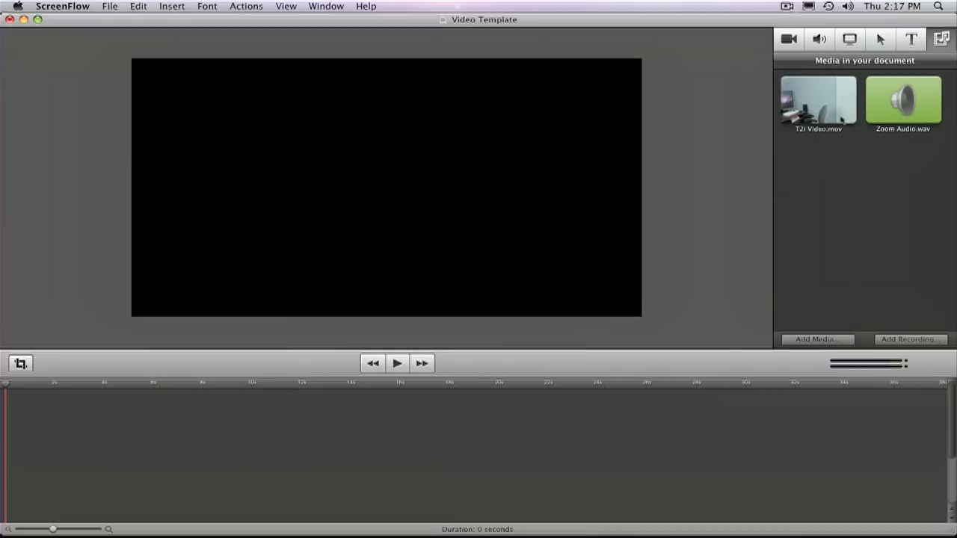
pyautogui.moveTo(471, 423)
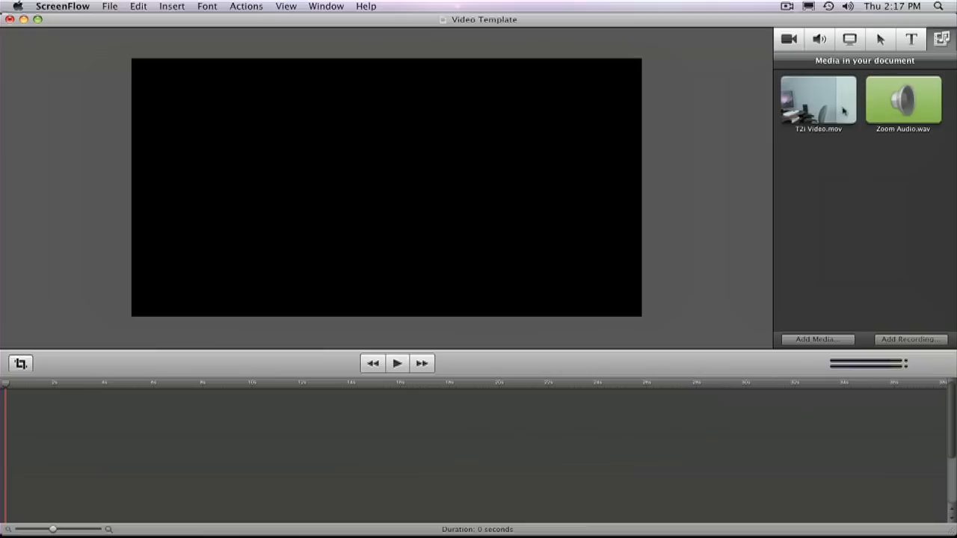
pyautogui.moveTo(912, 93)
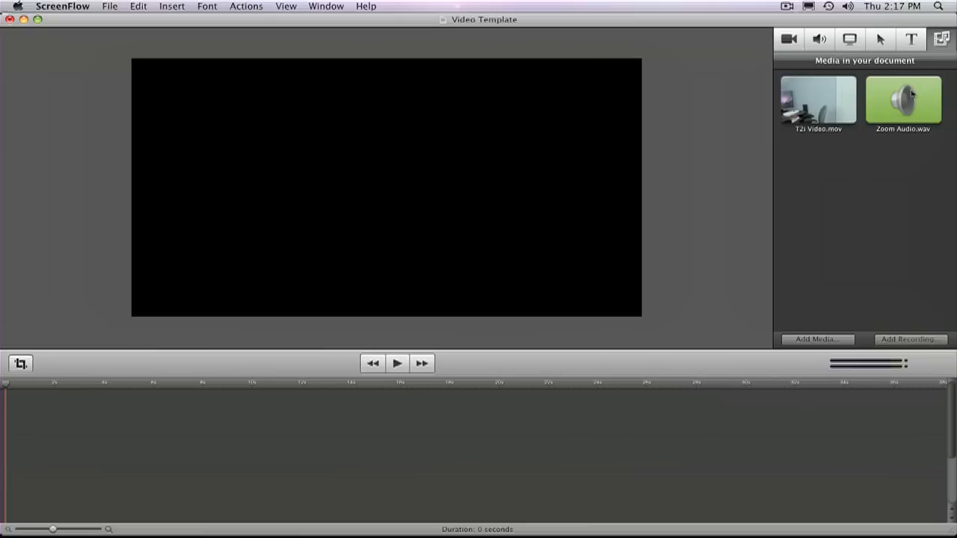
pyautogui.moveTo(819, 94)
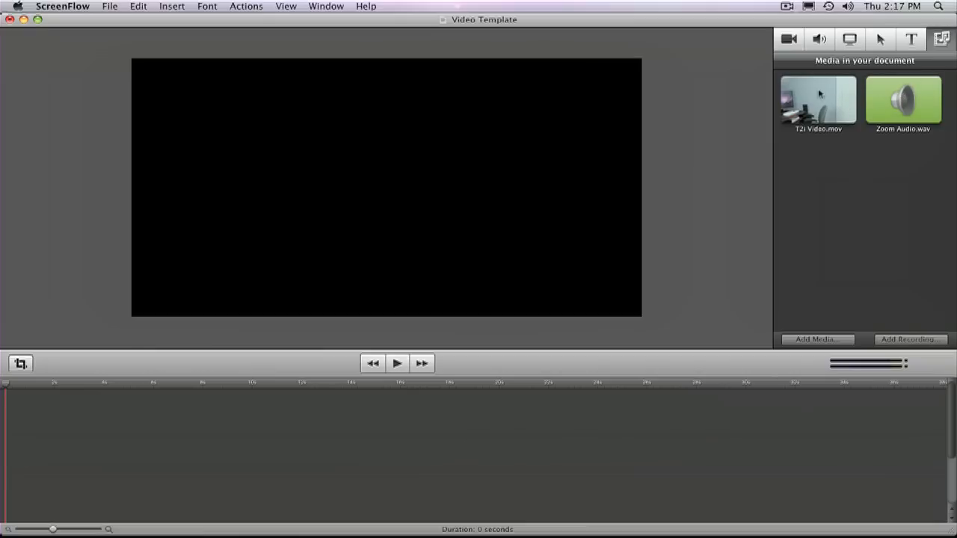
# Place T2i Video.mov at the timeline start and Zoom Audio.wav on a track below it
pyautogui.moveTo(818, 101); pyautogui.dragTo(332, 426)
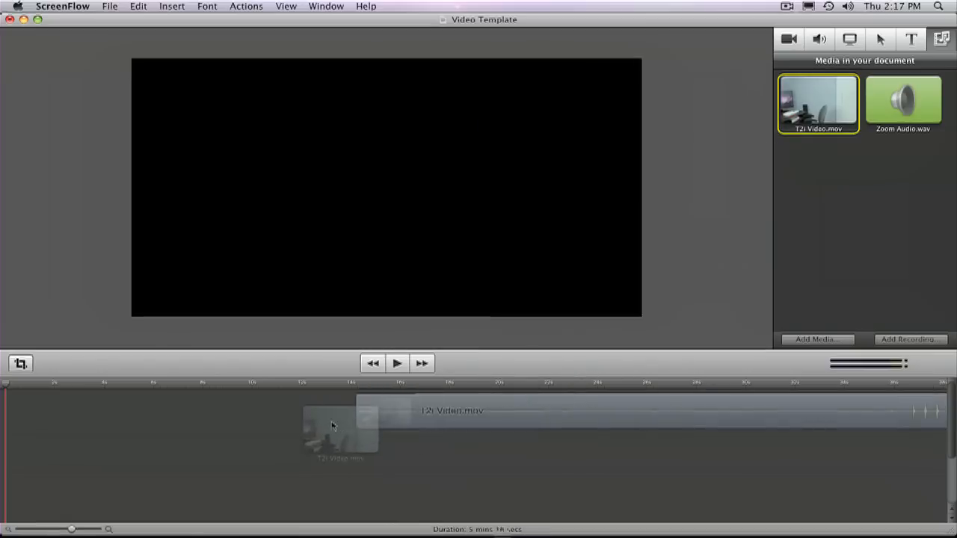
pyautogui.moveTo(341, 426); pyautogui.dragTo(33, 409)
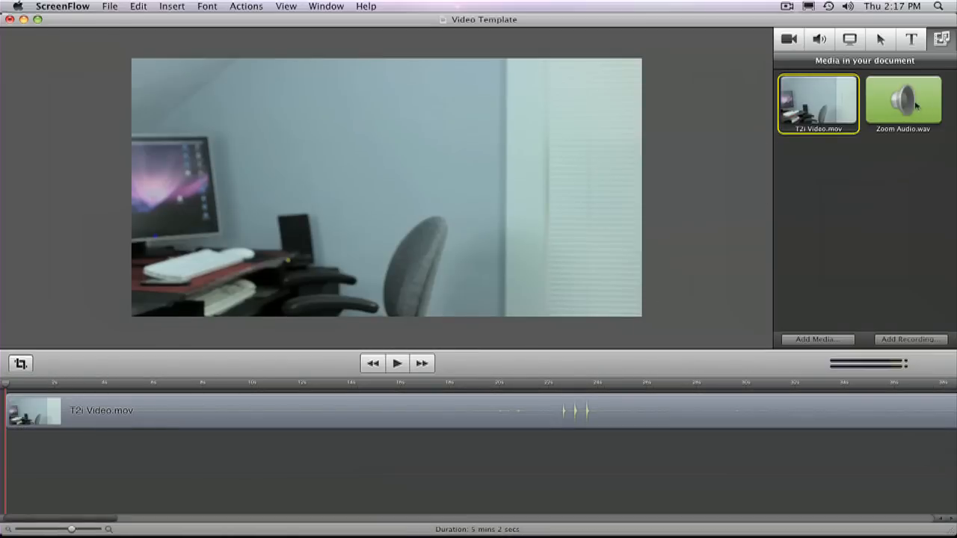
pyautogui.moveTo(903, 101); pyautogui.dragTo(202, 494)
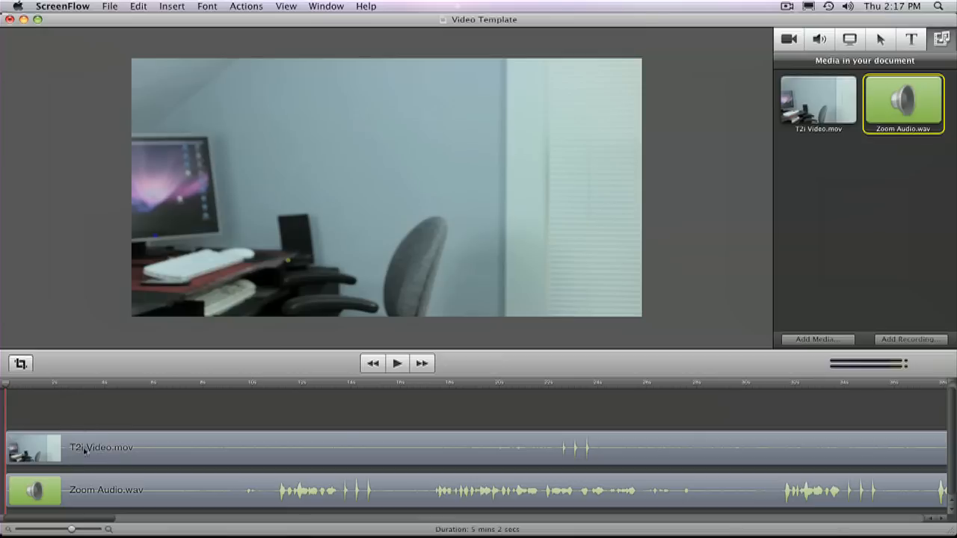
pyautogui.moveTo(132, 456)
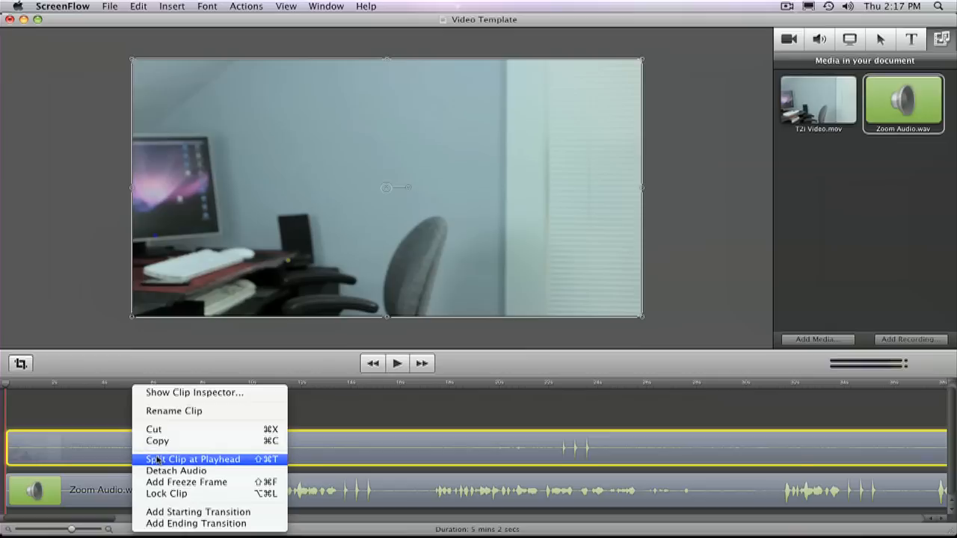
pyautogui.moveTo(176, 469)
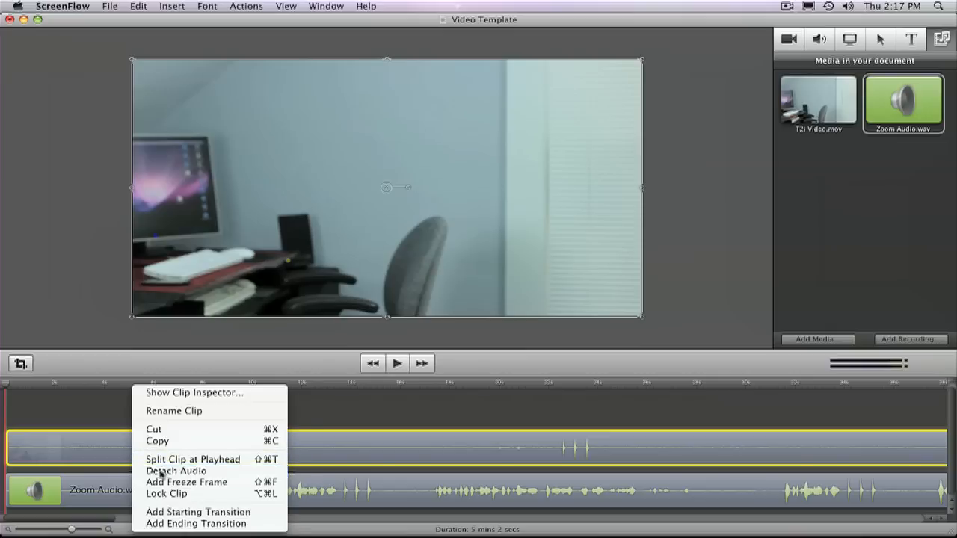
# Detach the T2i video's built-in audio onto its own track
pyautogui.click(176, 471)
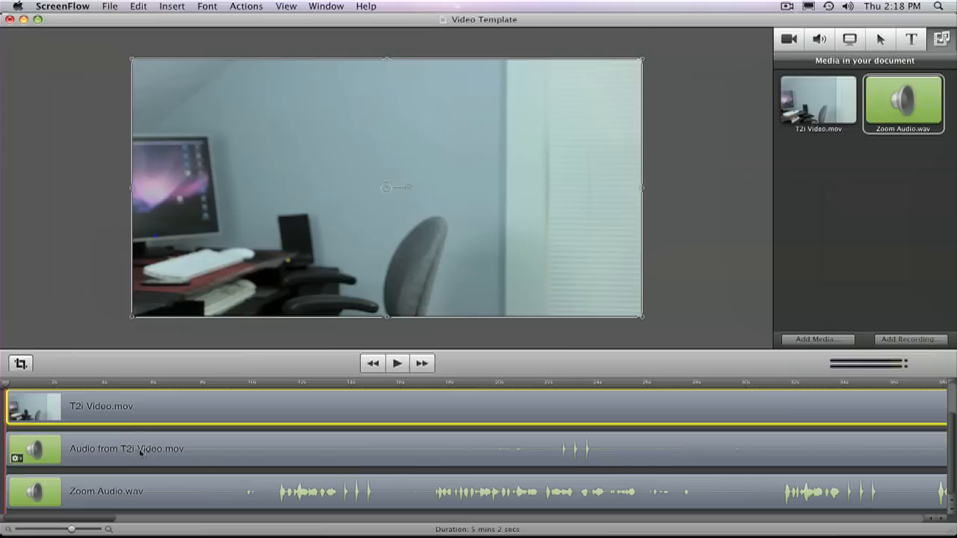
pyautogui.moveTo(116, 454)
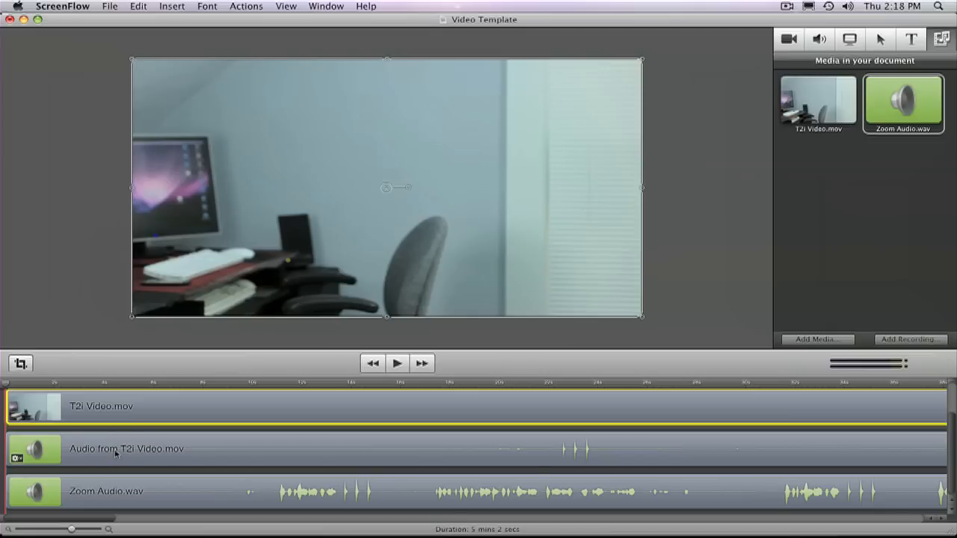
pyautogui.moveTo(179, 456)
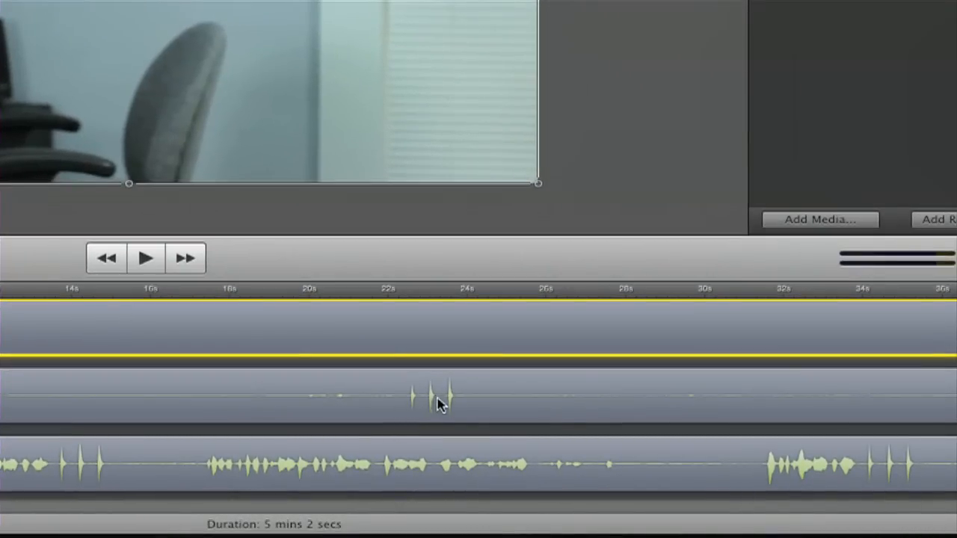
pyautogui.moveTo(875, 470)
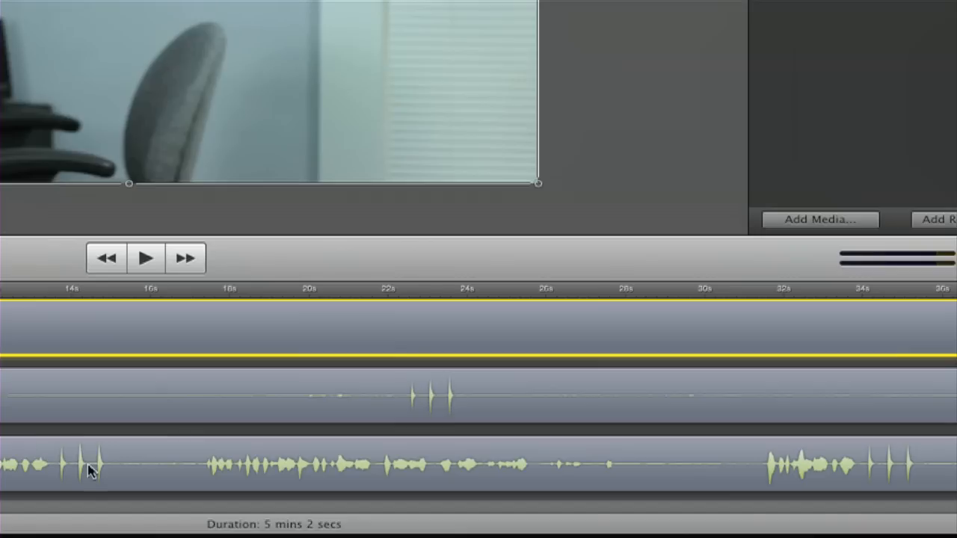
pyautogui.moveTo(60, 461)
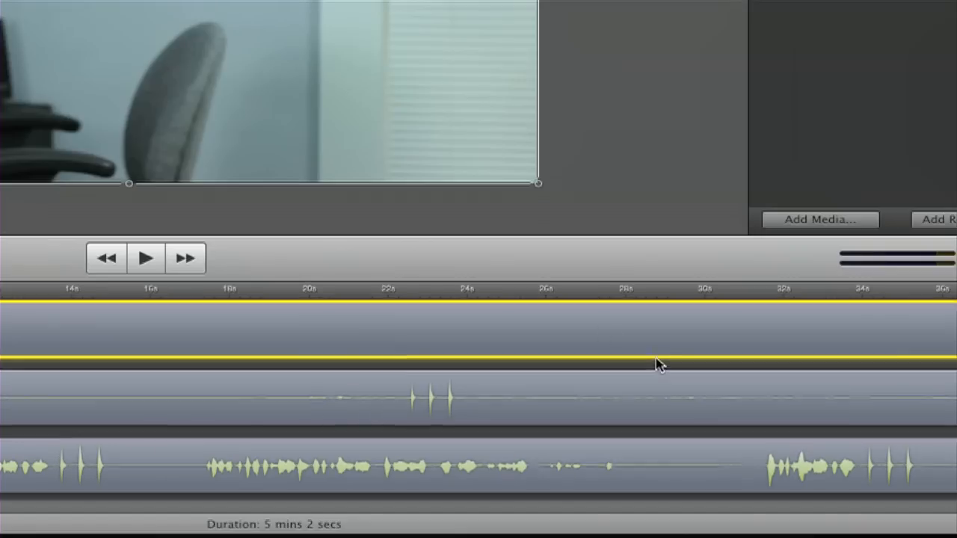
pyautogui.click(706, 290)
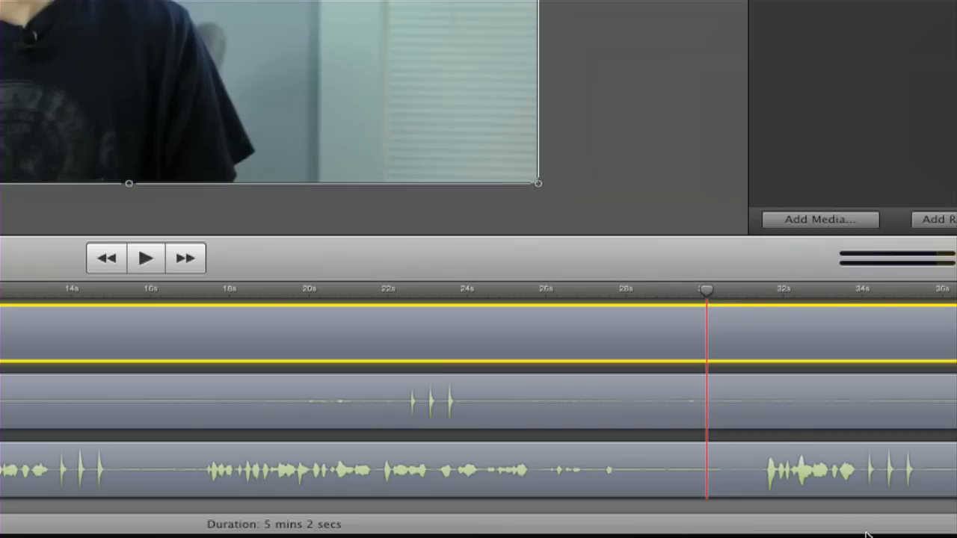
pyautogui.moveTo(785, 486)
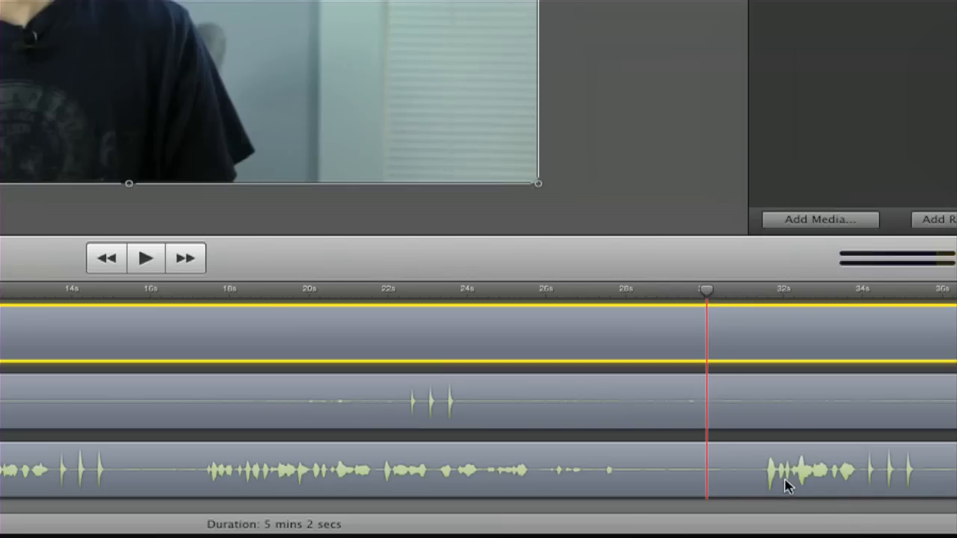
pyautogui.moveTo(793, 456)
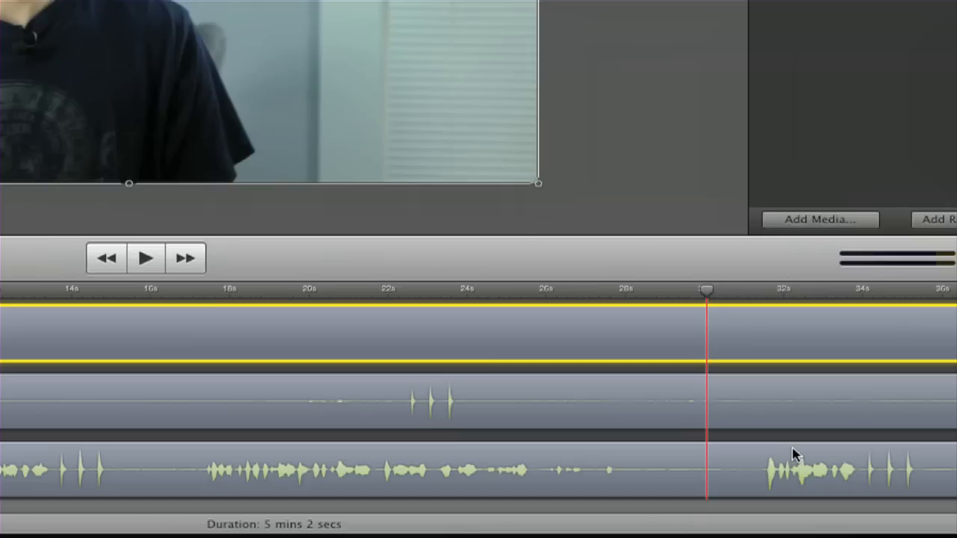
pyautogui.moveTo(790, 337)
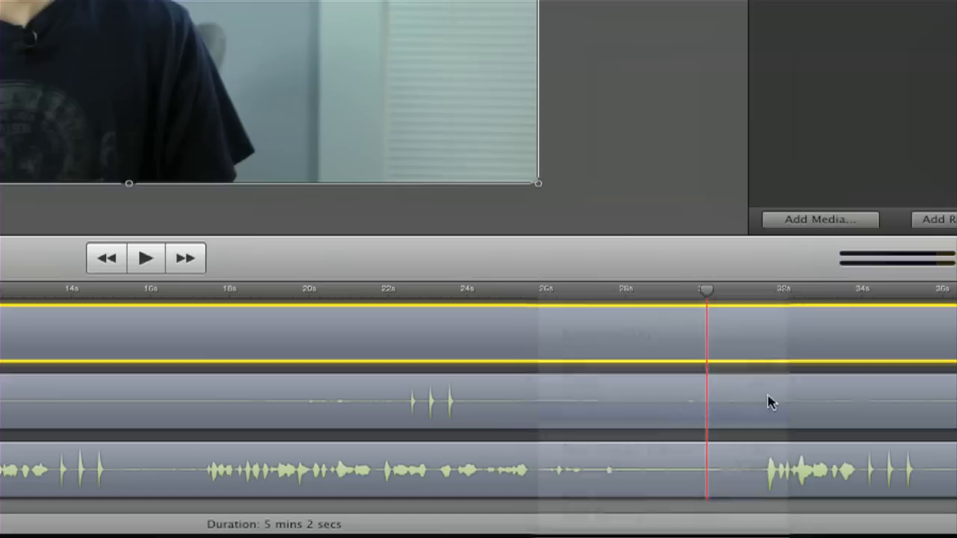
# Adjust the clips so the camera and Zoom clap spikes roughly line up, duration 4:42
pyautogui.rightClick(771, 402)
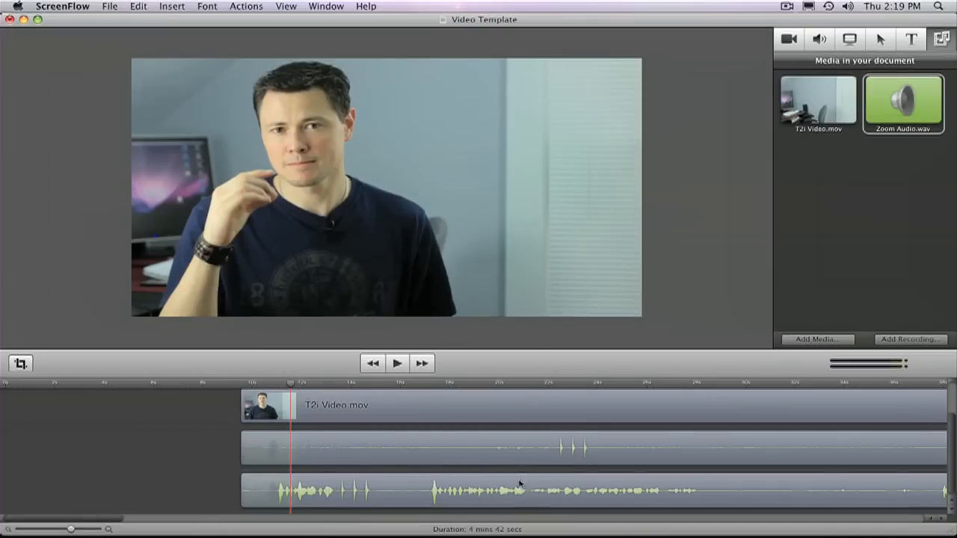
pyautogui.click(478, 490)
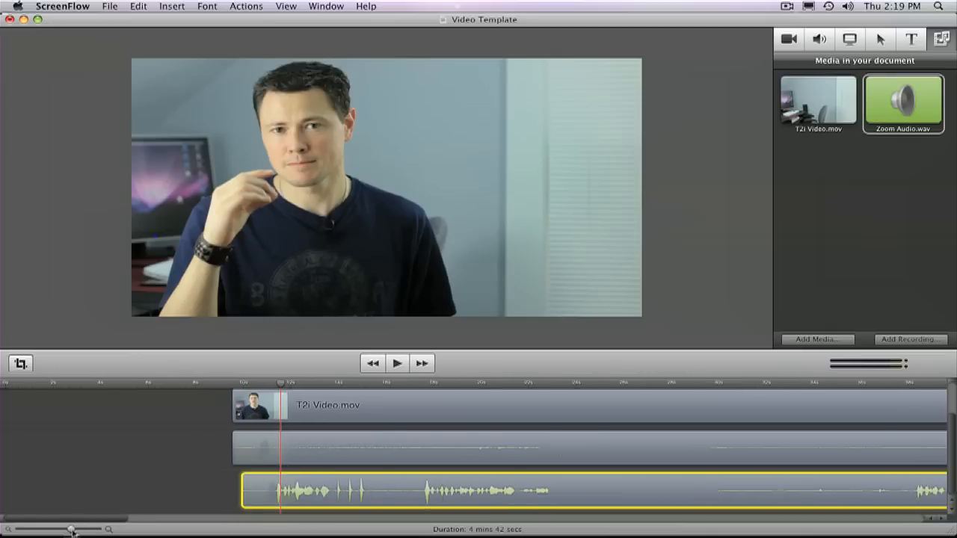
# Nudge Zoom Audio.wav along the timeline toward the camera audio's three clap spikes
pyautogui.moveTo(71, 529); pyautogui.dragTo(77, 529)
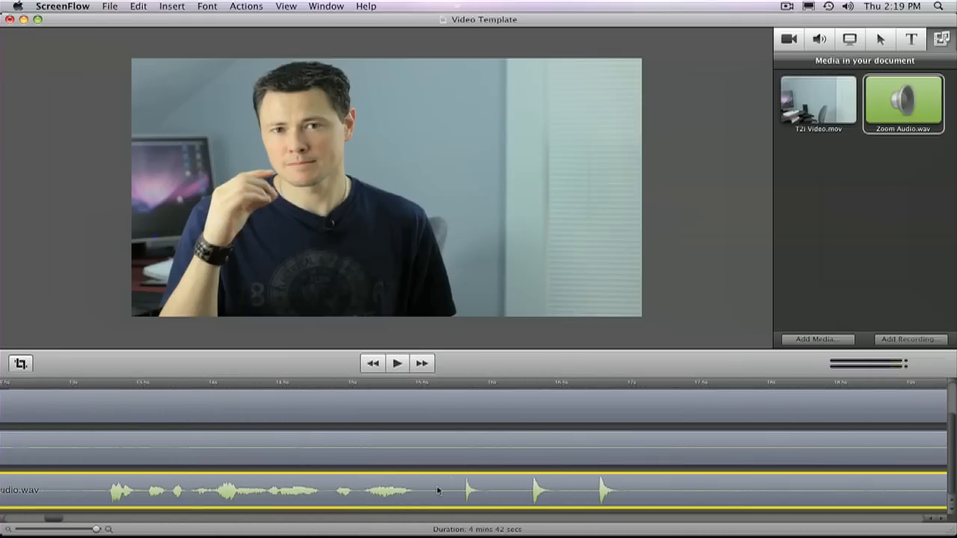
pyautogui.hscroll(3)
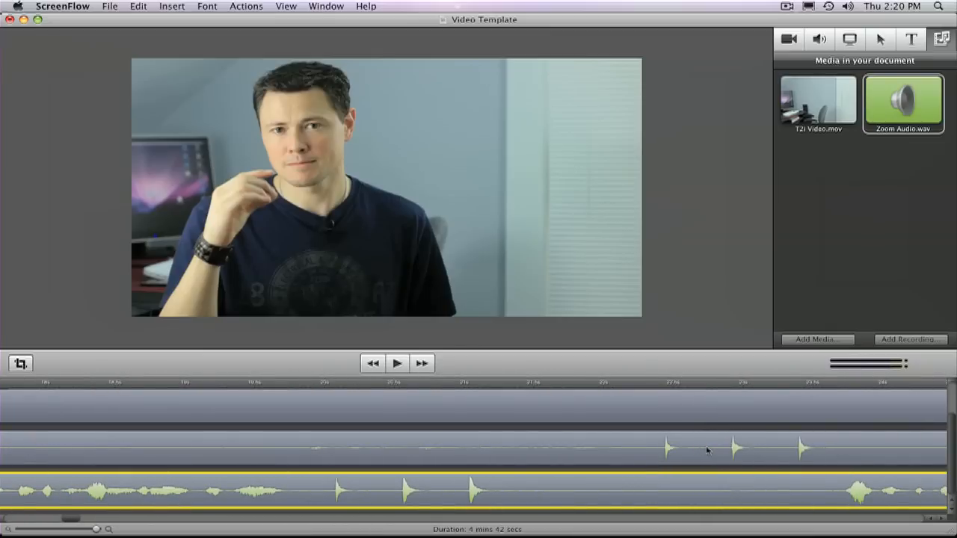
pyautogui.moveTo(397, 486)
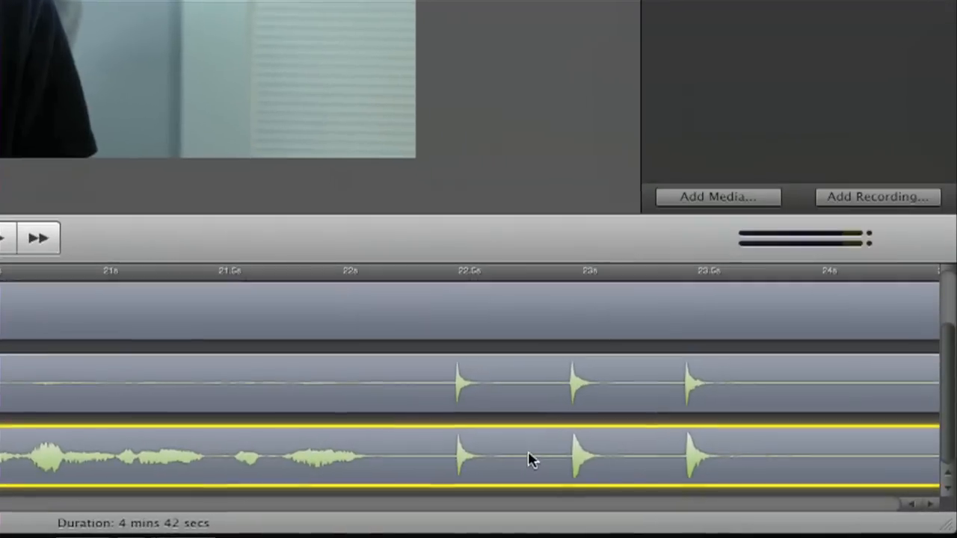
pyautogui.moveTo(458, 287)
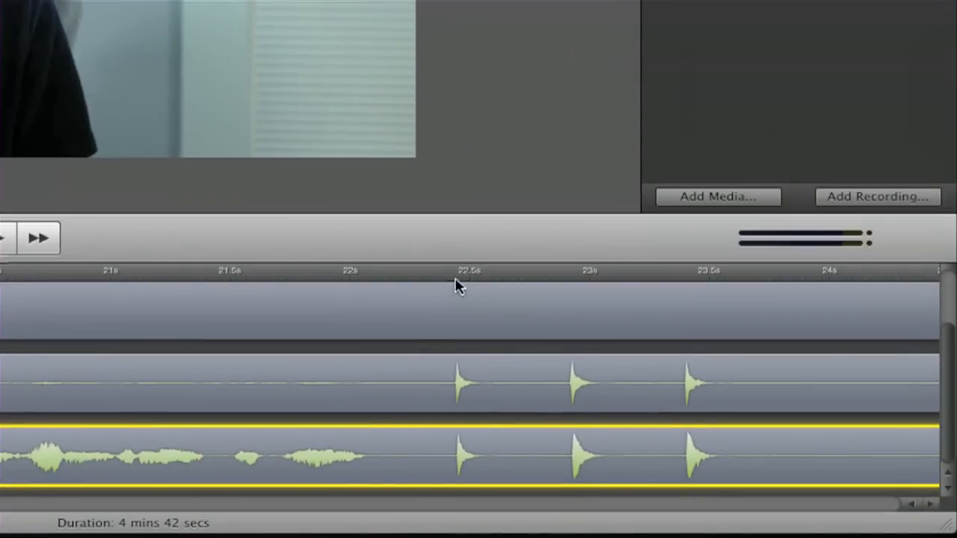
# Place the playhead on the first clap spike, confirming sync around 22.5 seconds
pyautogui.click(460, 272)
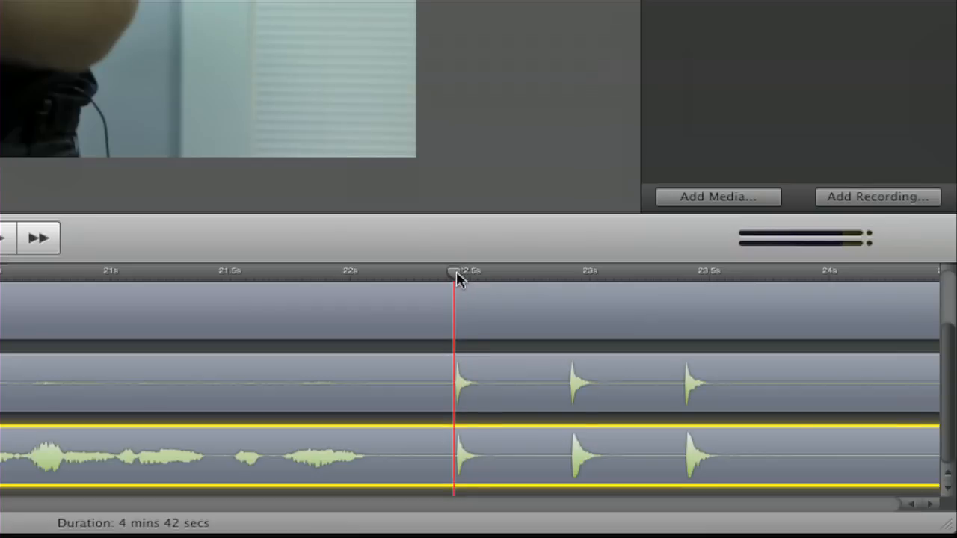
pyautogui.moveTo(582, 532)
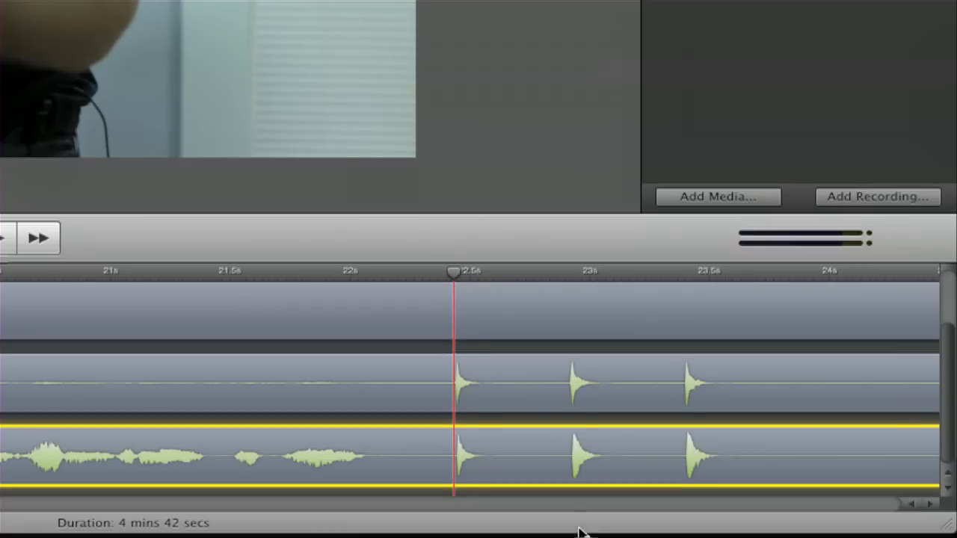
pyautogui.moveTo(583, 463)
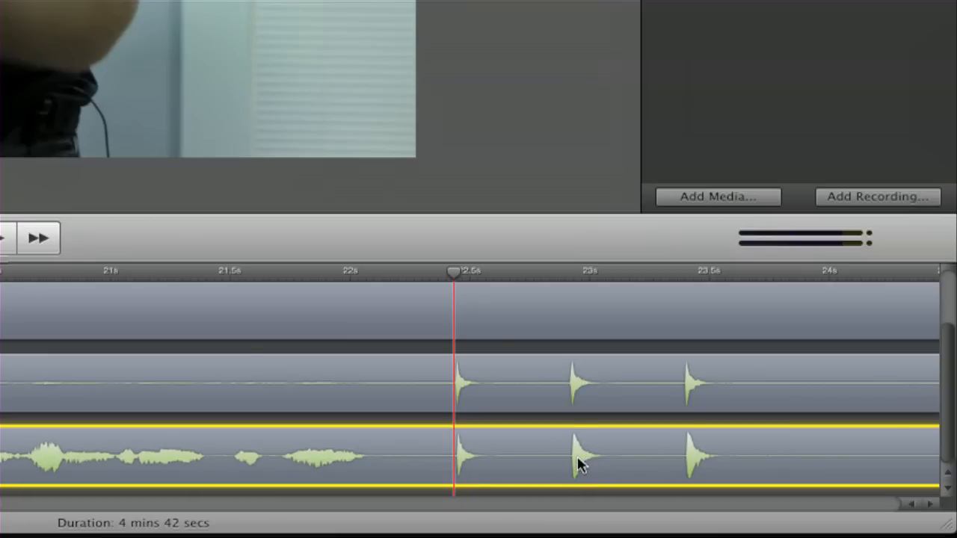
pyautogui.moveTo(461, 445)
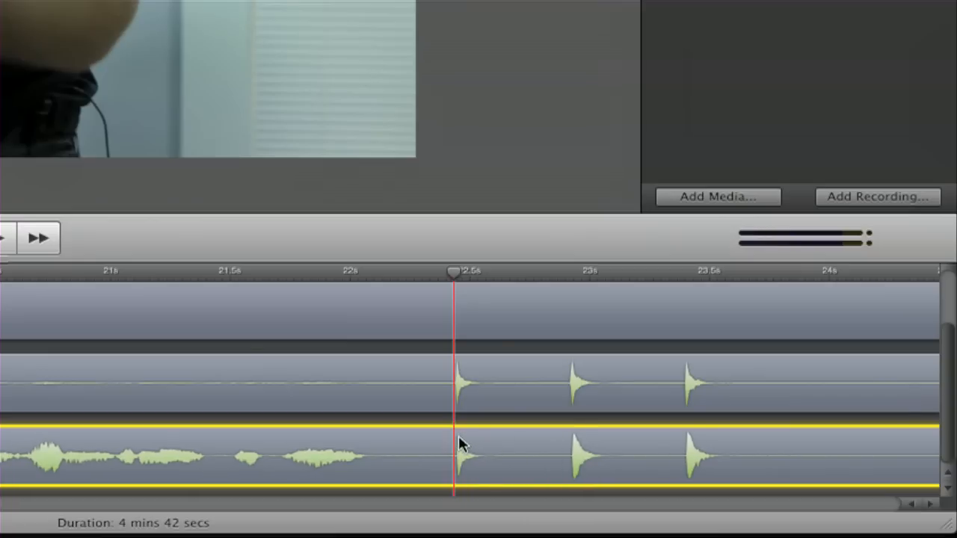
pyautogui.moveTo(460, 411)
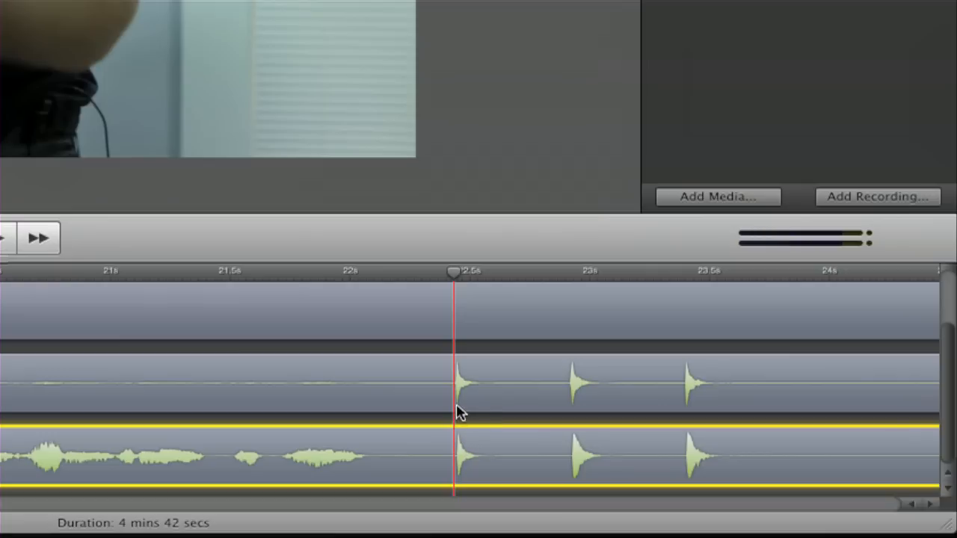
pyautogui.moveTo(461, 452)
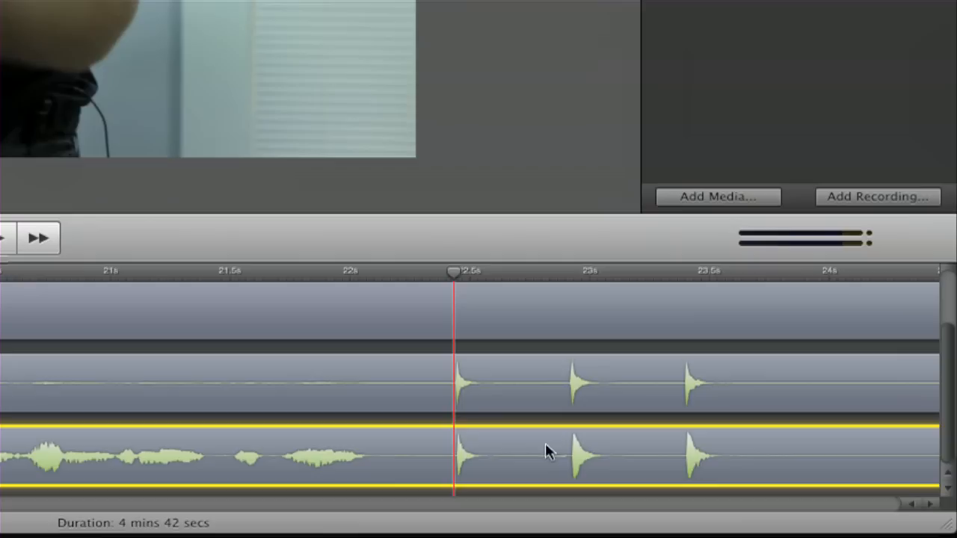
pyautogui.moveTo(493, 462)
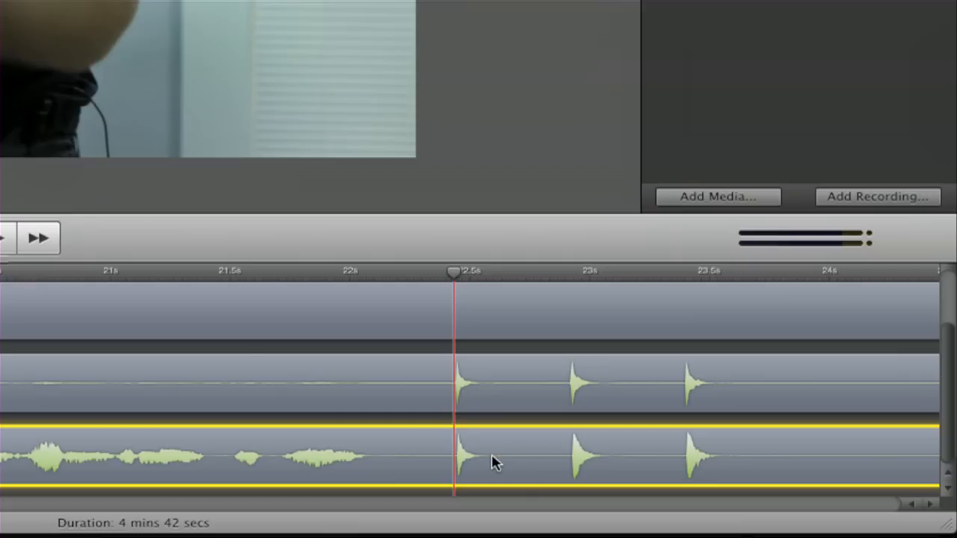
pyautogui.moveTo(487, 458)
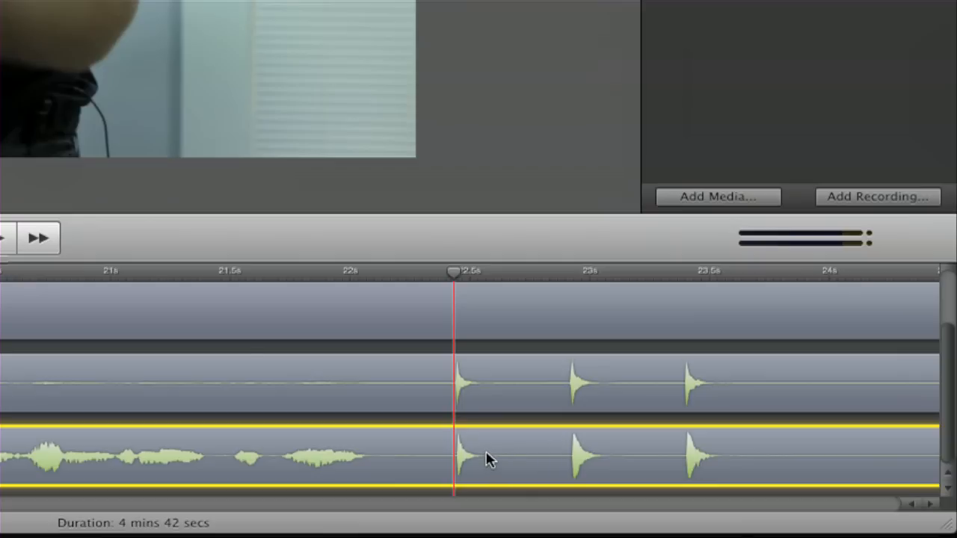
pyautogui.moveTo(500, 386)
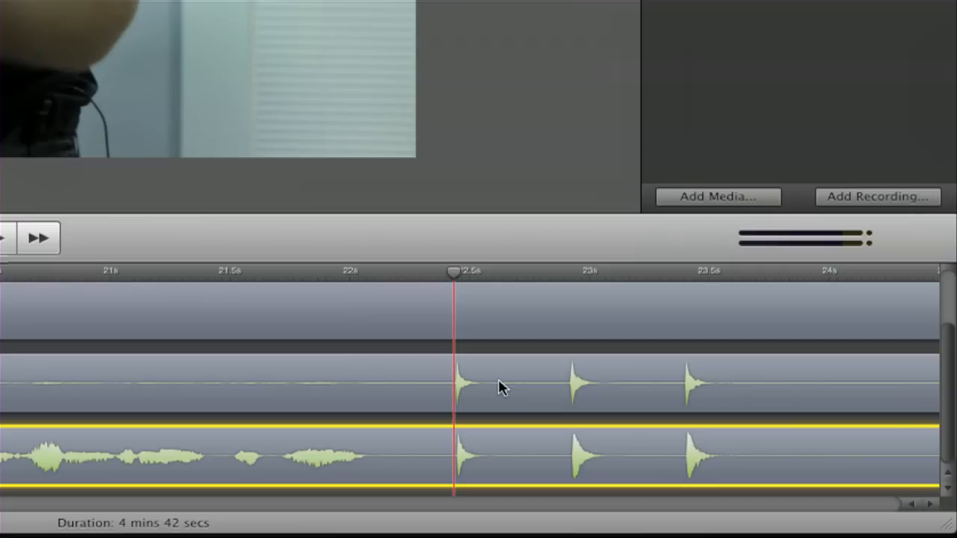
pyautogui.moveTo(499, 388)
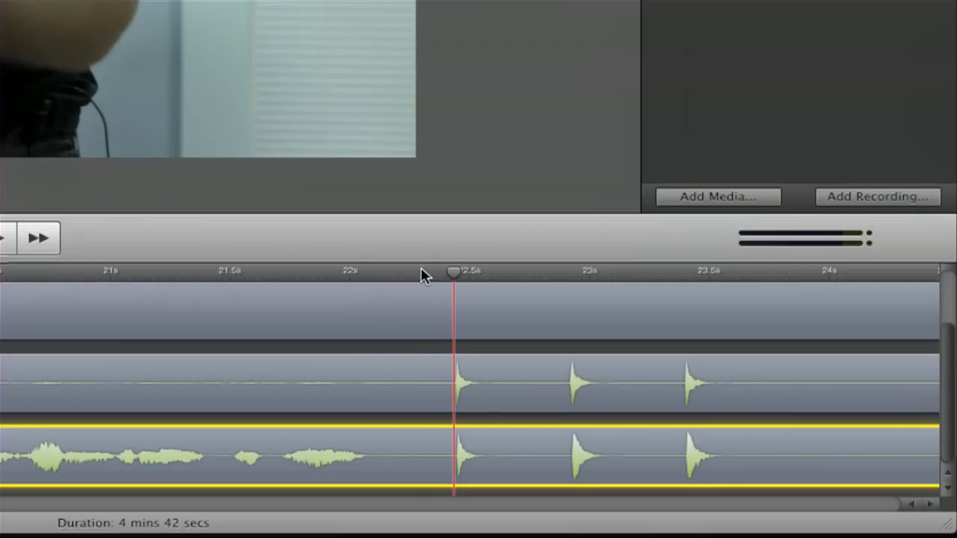
pyautogui.moveTo(497, 435)
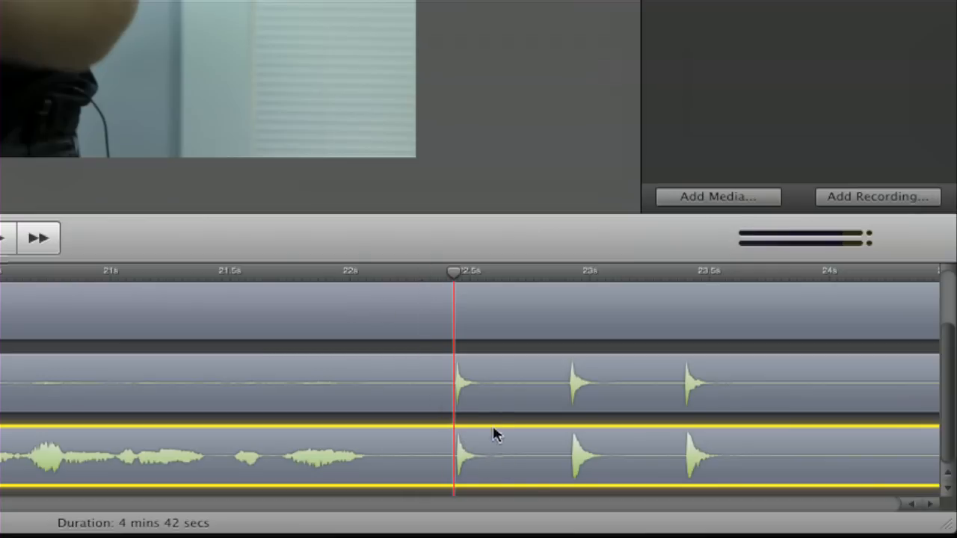
pyautogui.moveTo(501, 387)
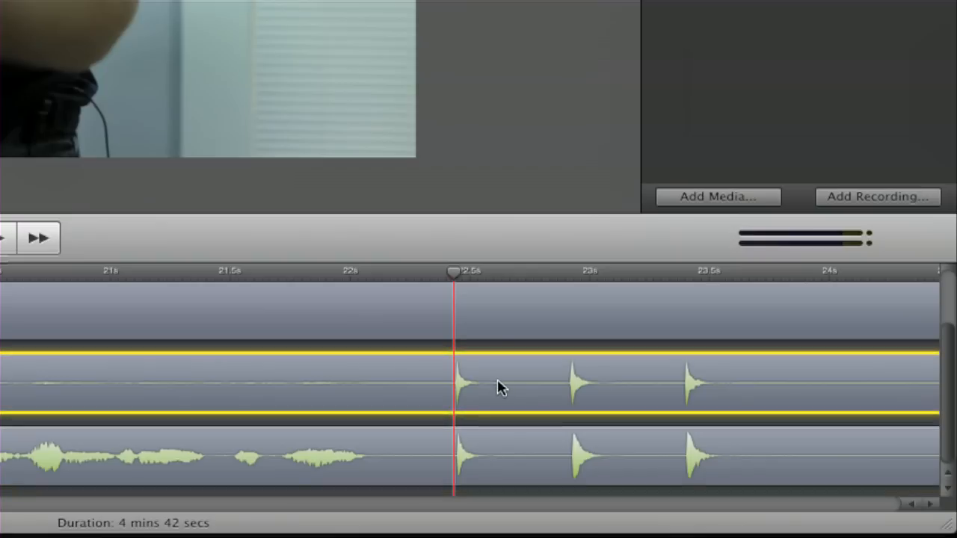
pyautogui.moveTo(427, 387)
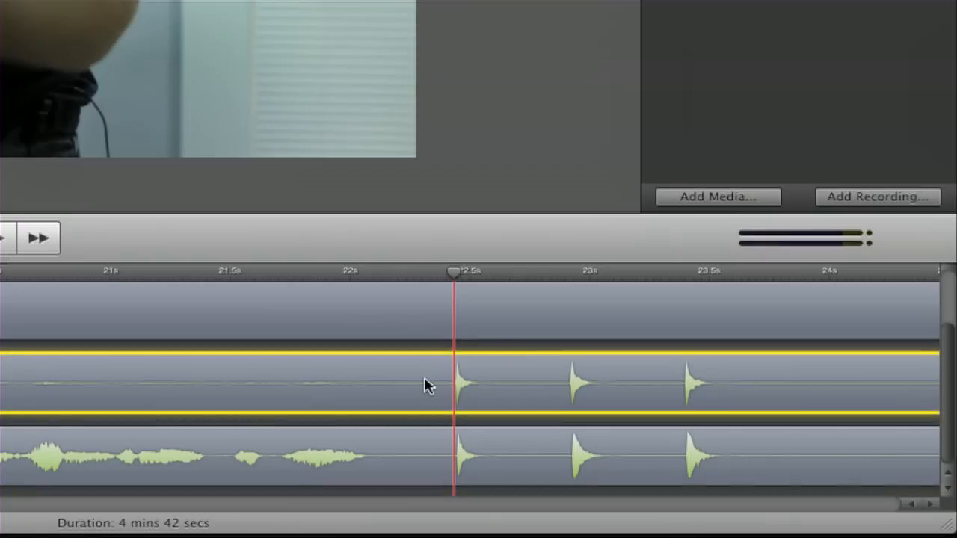
pyautogui.moveTo(463, 385)
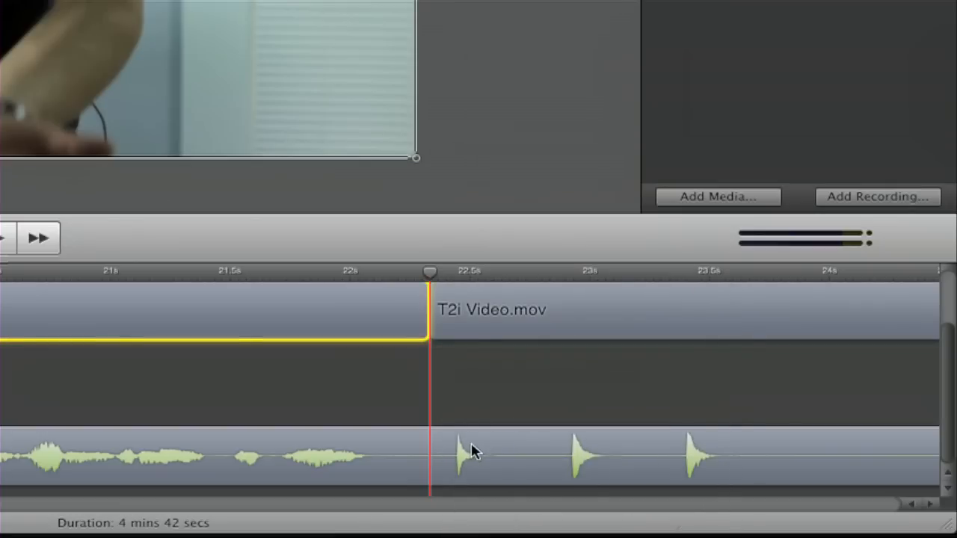
# Remove the camera's detached audio track, leaving the T2i video and Zoom audio
pyautogui.rightClick(471, 448)
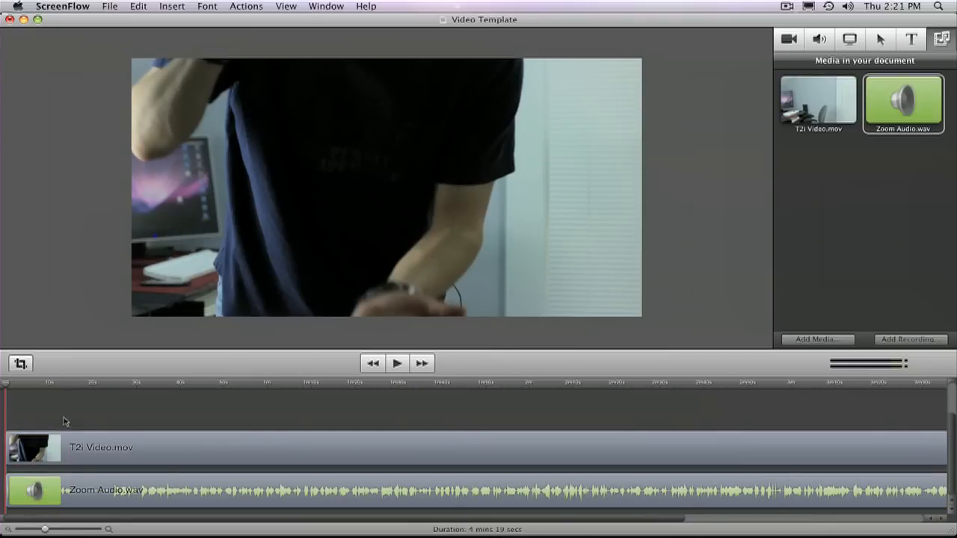
# Boost Zoom Audio.wav's volume to about 170% in Audio Properties
pyautogui.click(89, 490)
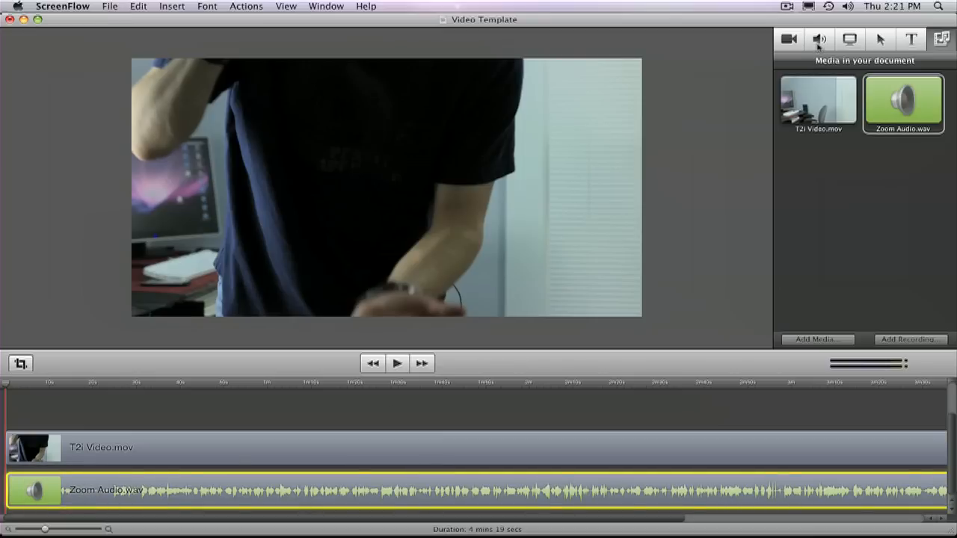
pyautogui.click(819, 39)
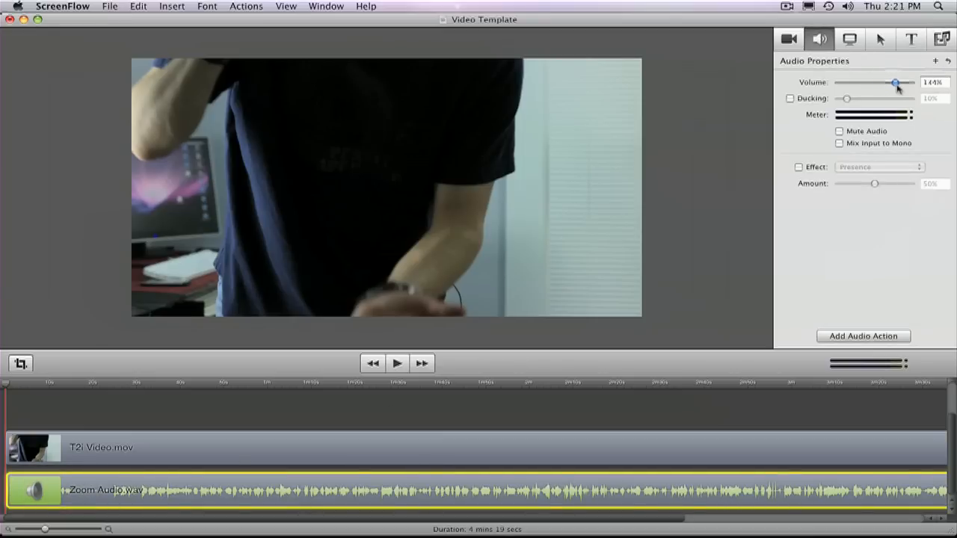
pyautogui.moveTo(897, 82); pyautogui.dragTo(909, 82)
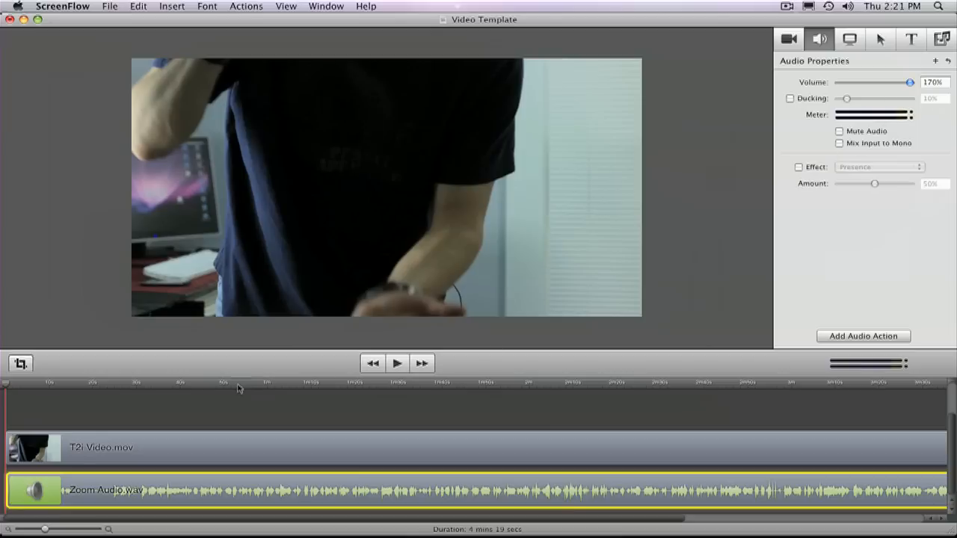
pyautogui.moveTo(123, 492)
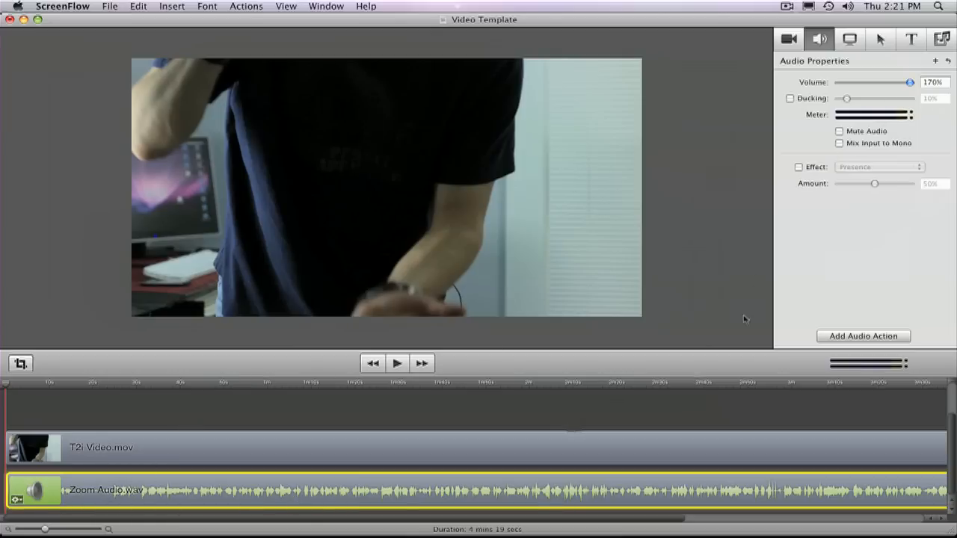
pyautogui.moveTo(386, 459)
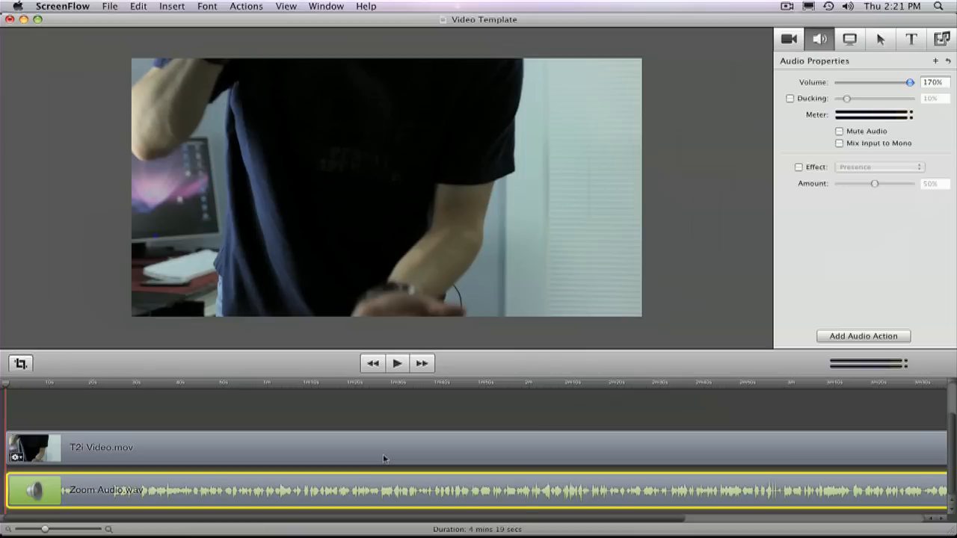
pyautogui.moveTo(342, 433)
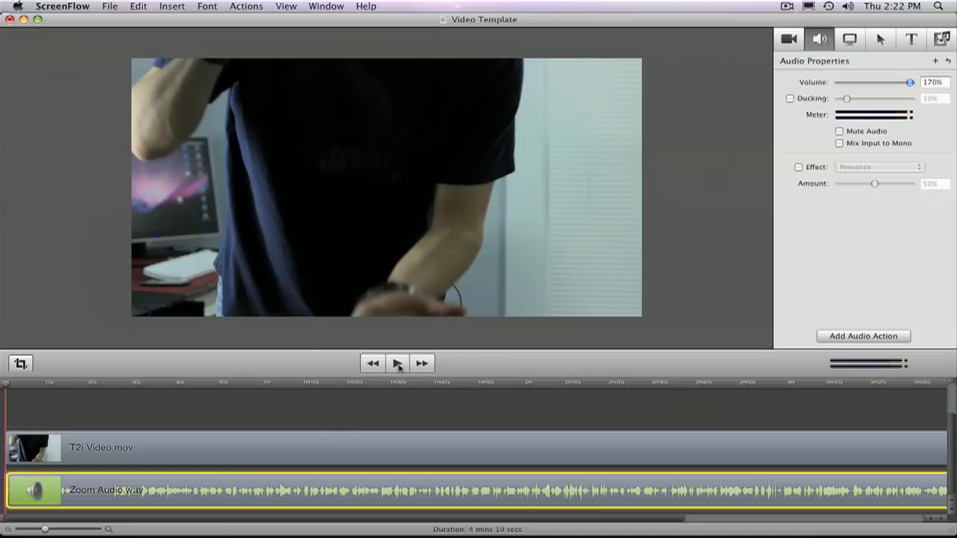
# Play the synced project from the start, then stop playback
pyautogui.click(398, 363)
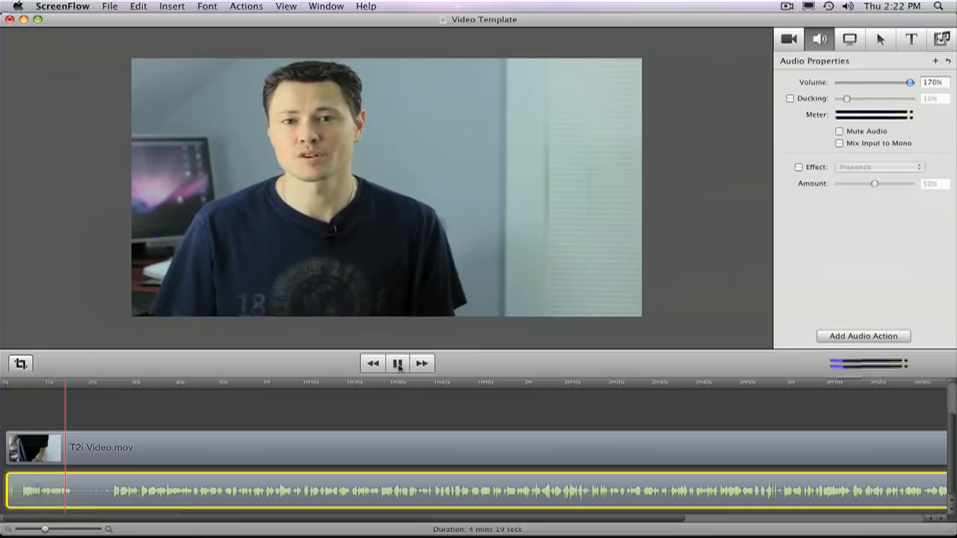
pyautogui.click(397, 363)
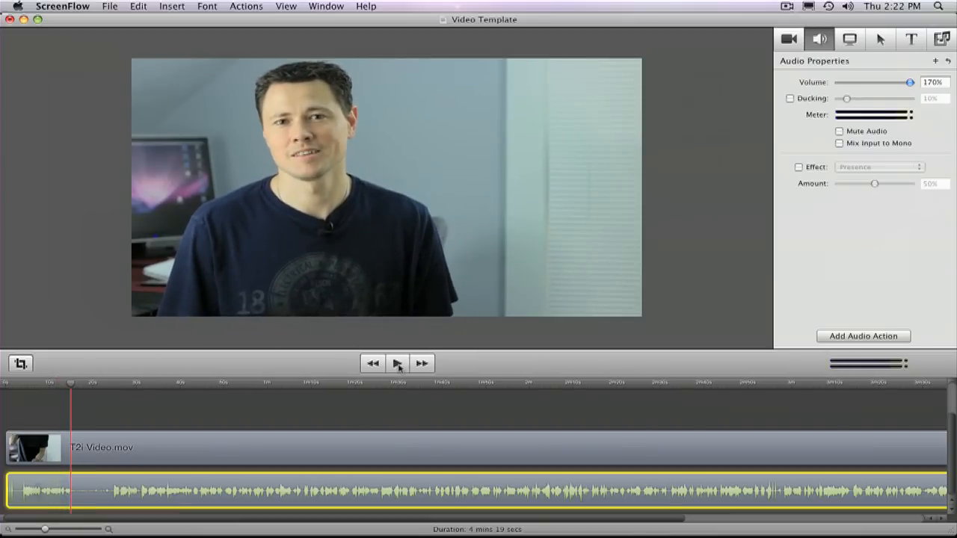